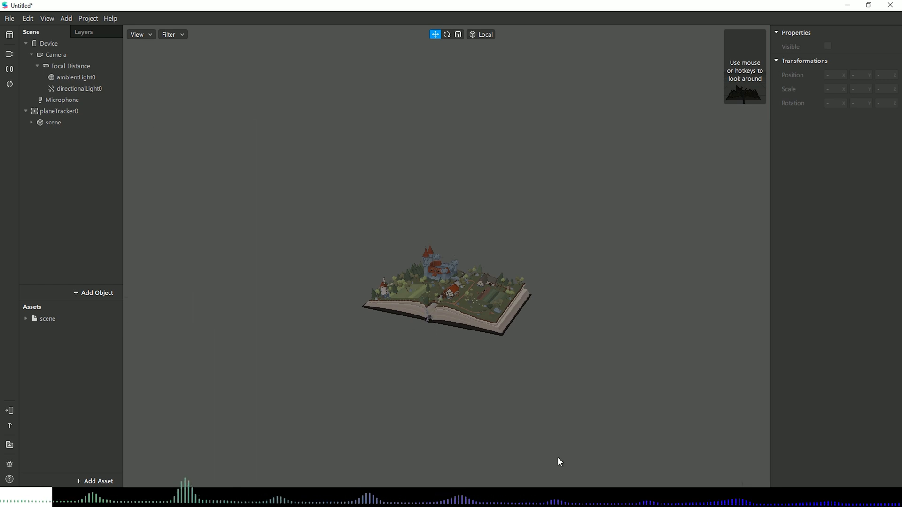
# - Inspect the book model's transforms in the scene, then clear the selection
pyautogui.click(447, 293)
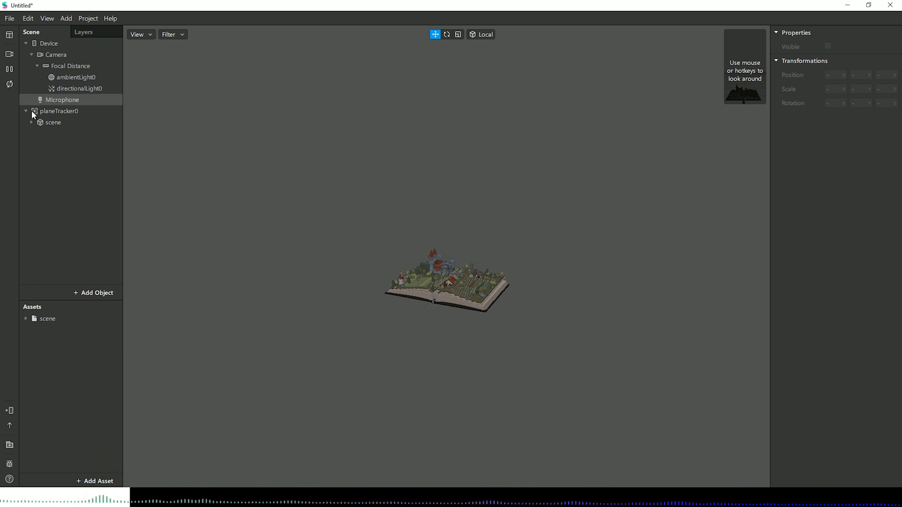
pyautogui.click(53, 123)
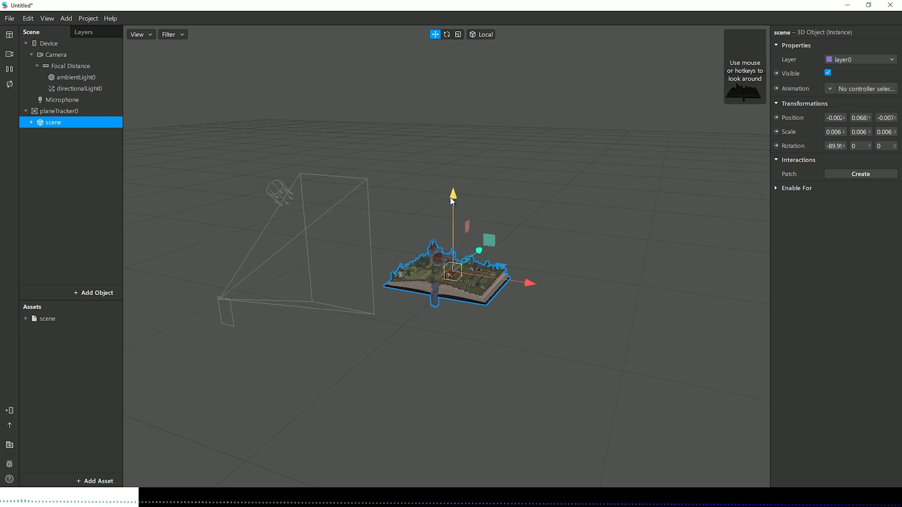
pyautogui.click(345, 374)
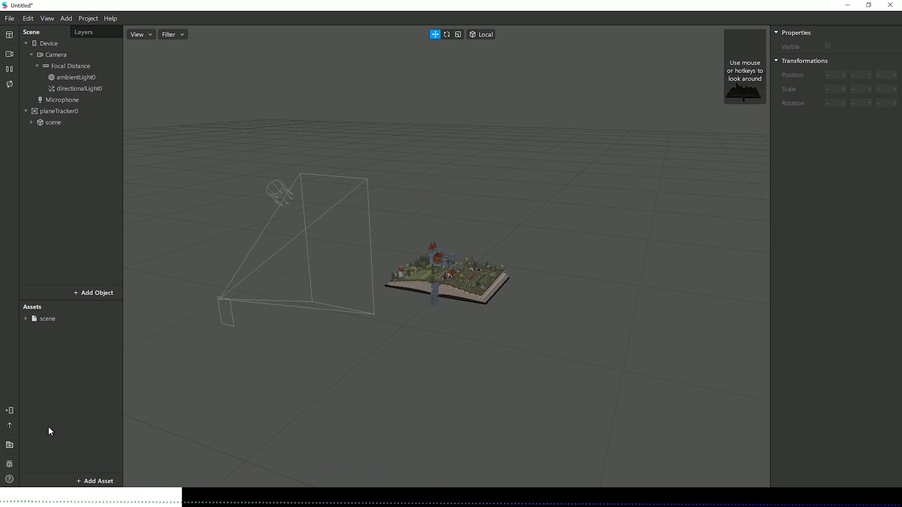
pyautogui.moveTo(9, 445)
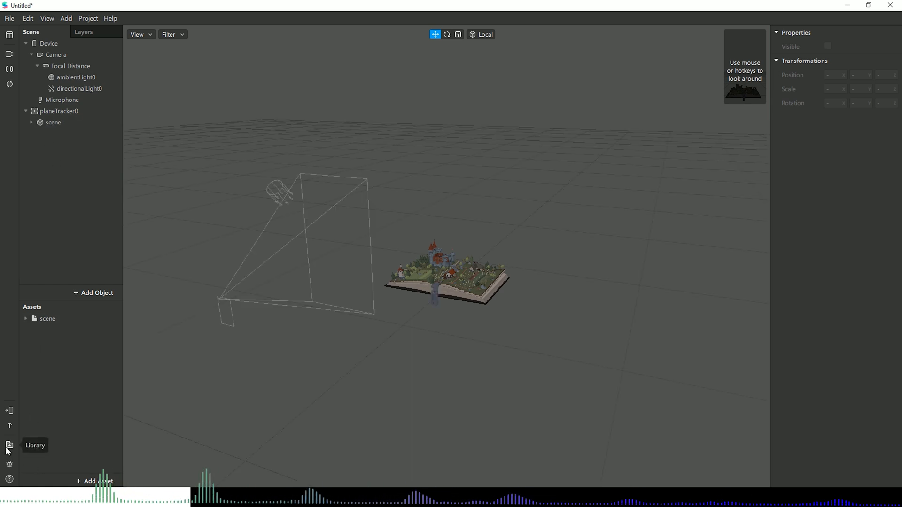
# - Browse the Spark AR Library's 3D Objects list and close it without importing anything
pyautogui.click(10, 446)
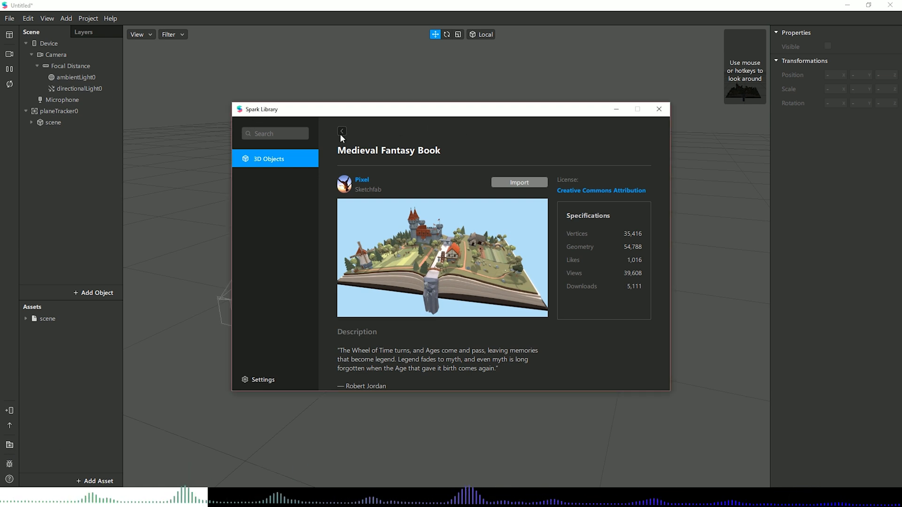
pyautogui.click(342, 132)
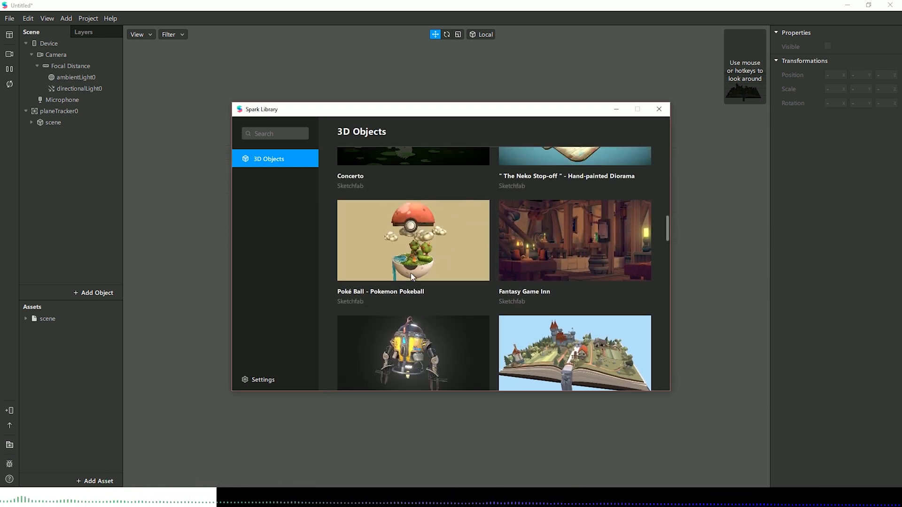
pyautogui.scroll(-3)
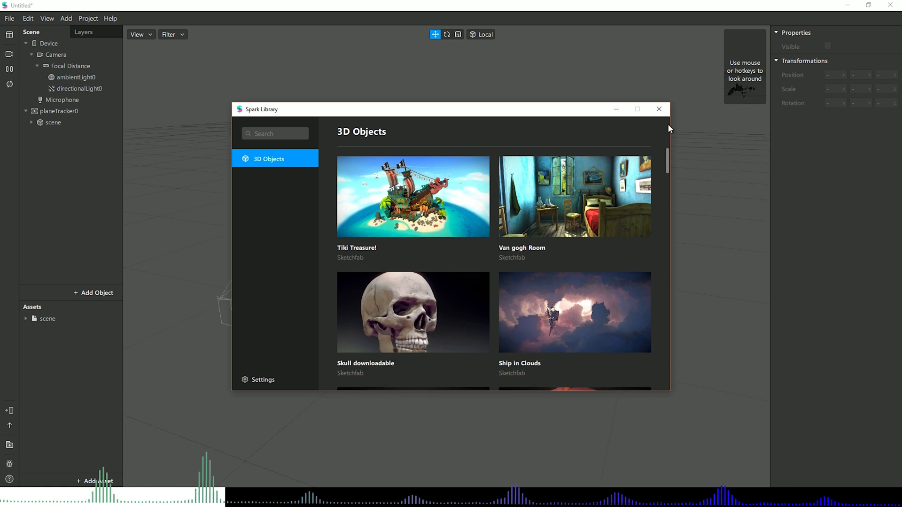
pyautogui.scroll(-3)
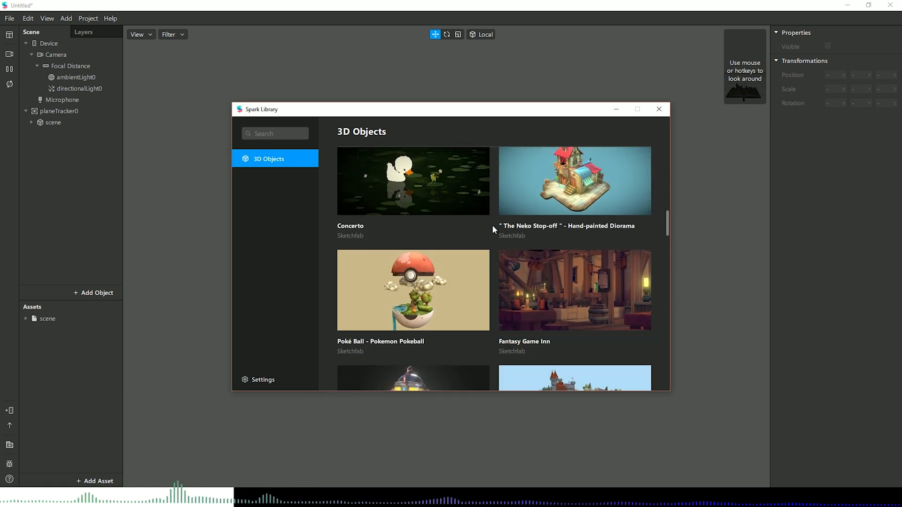
pyautogui.scroll(-3)
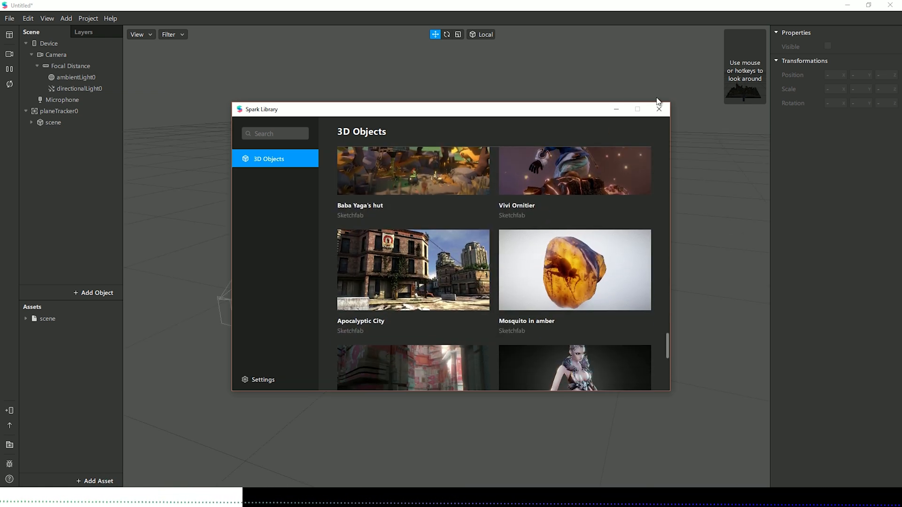
pyautogui.click(659, 109)
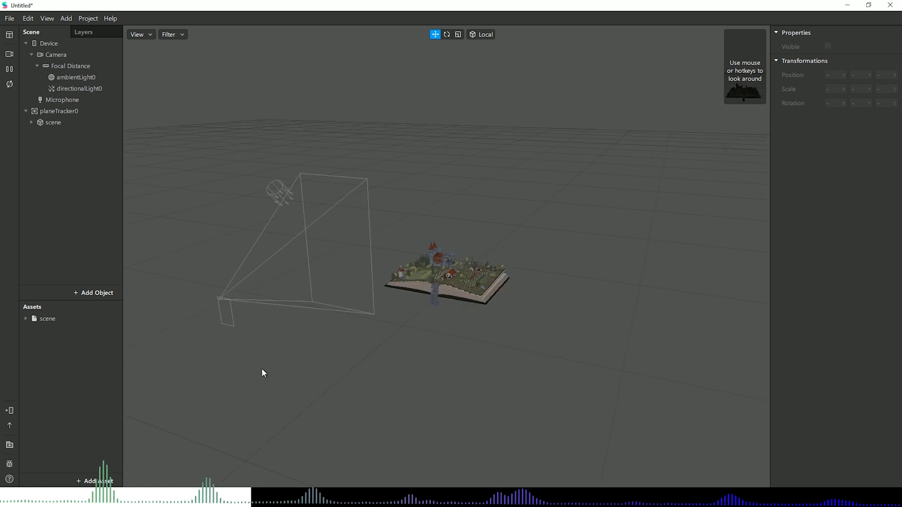
pyautogui.moveTo(50, 329)
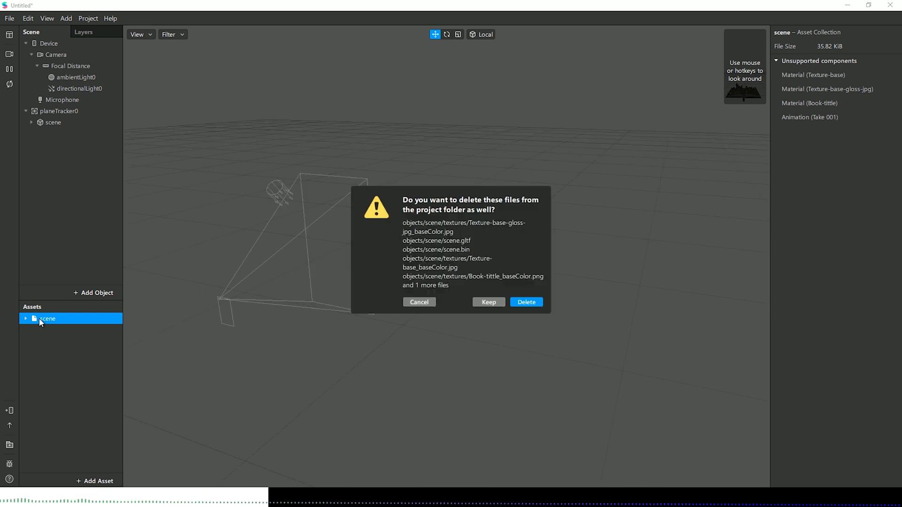
# - Confirm deleting the old book asset, then re-import Medieval Fantasy Book from the Library
pyautogui.click(525, 301)
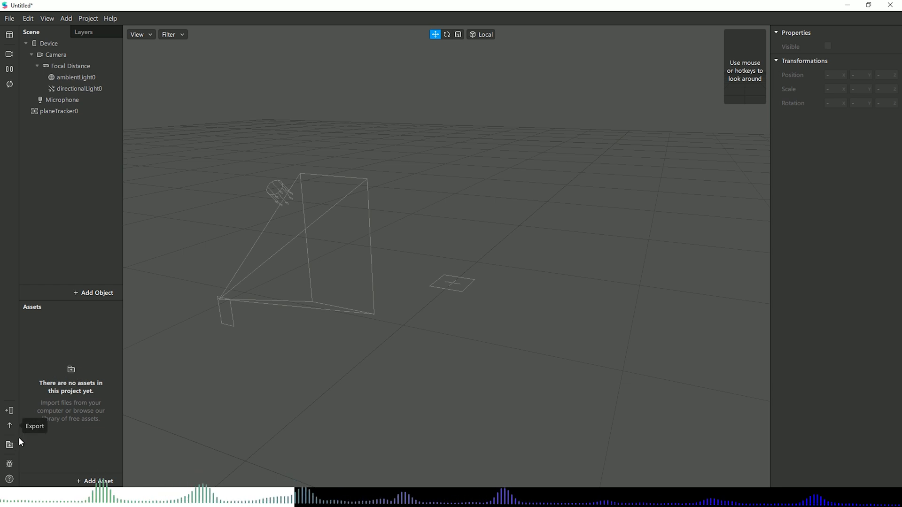
pyautogui.click(97, 481)
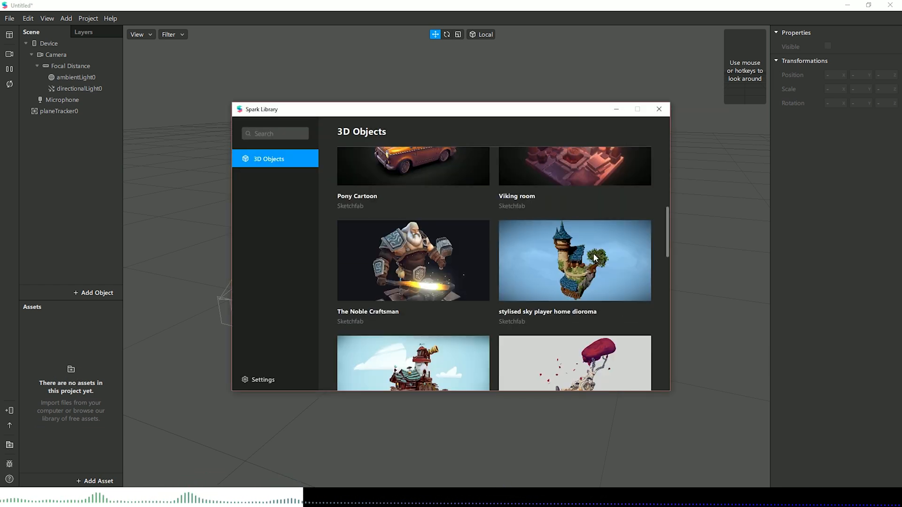
pyautogui.click(573, 260)
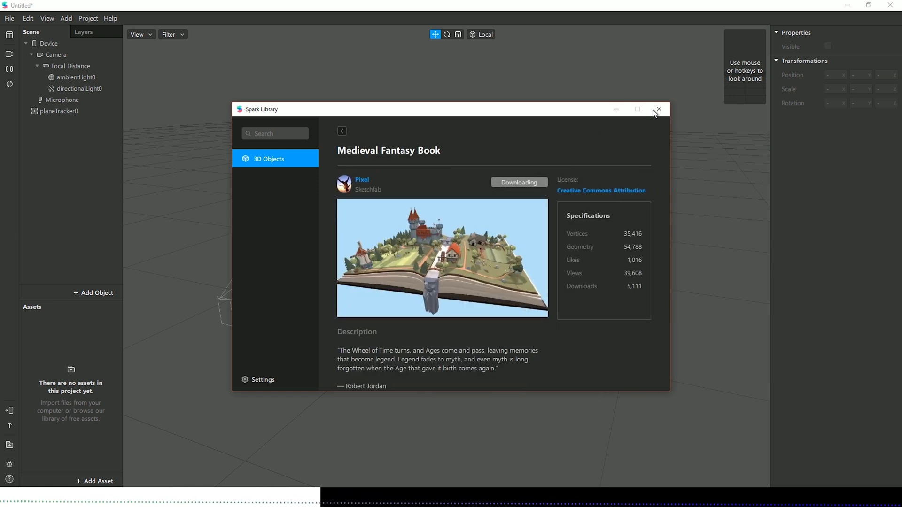
pyautogui.click(658, 109)
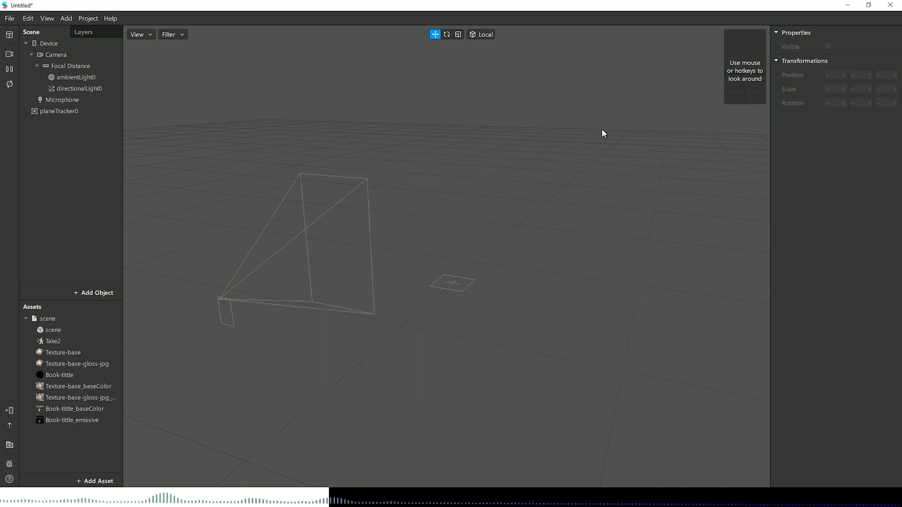
# - Drop the book under planeTracker0 and set its Scale X, Y, Z to 0.007
pyautogui.click(47, 319)
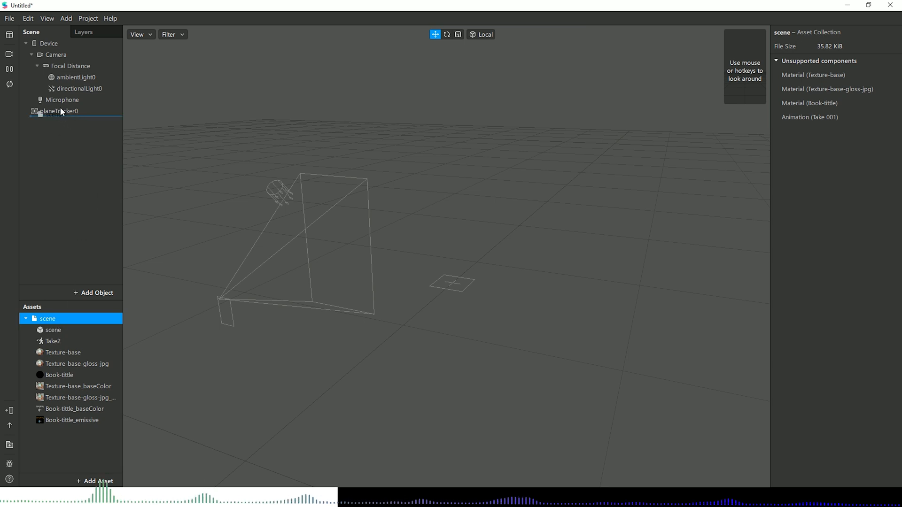
pyautogui.click(53, 122)
pyautogui.write('0.02')
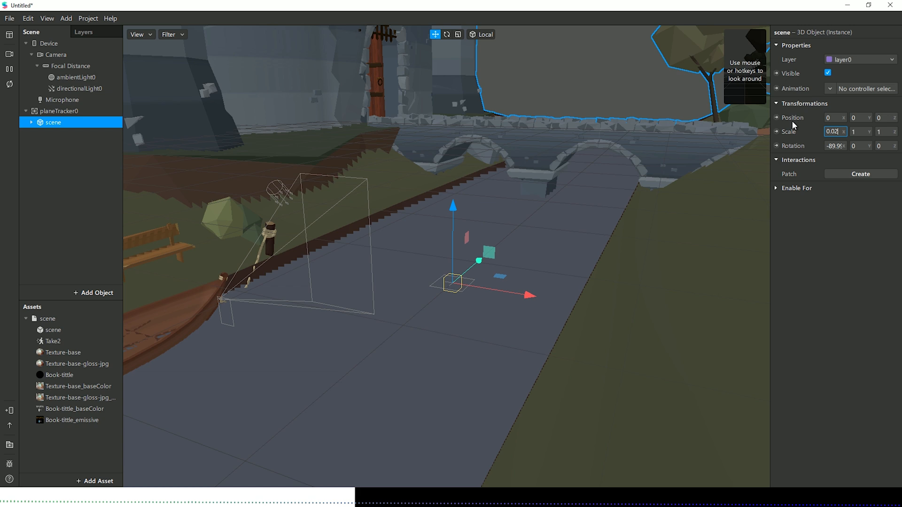
pyautogui.write('10')
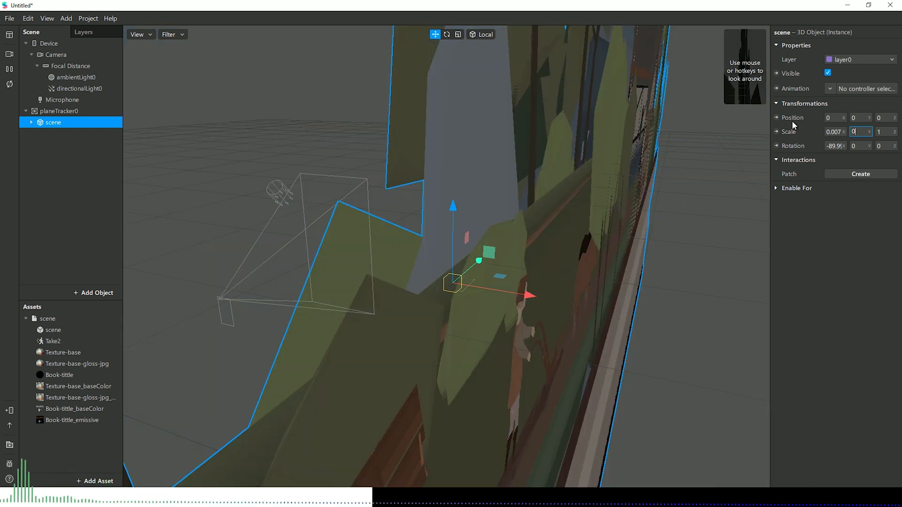
pyautogui.write('0.007')
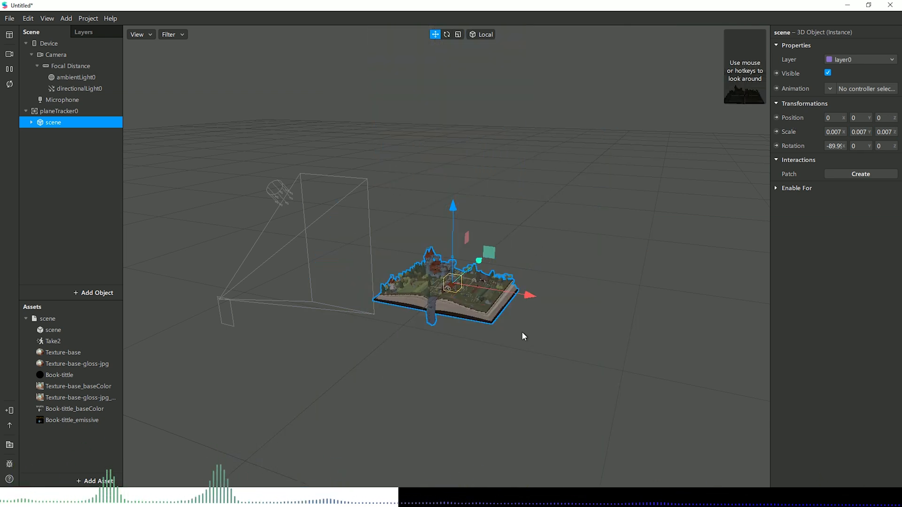
pyautogui.click(349, 414)
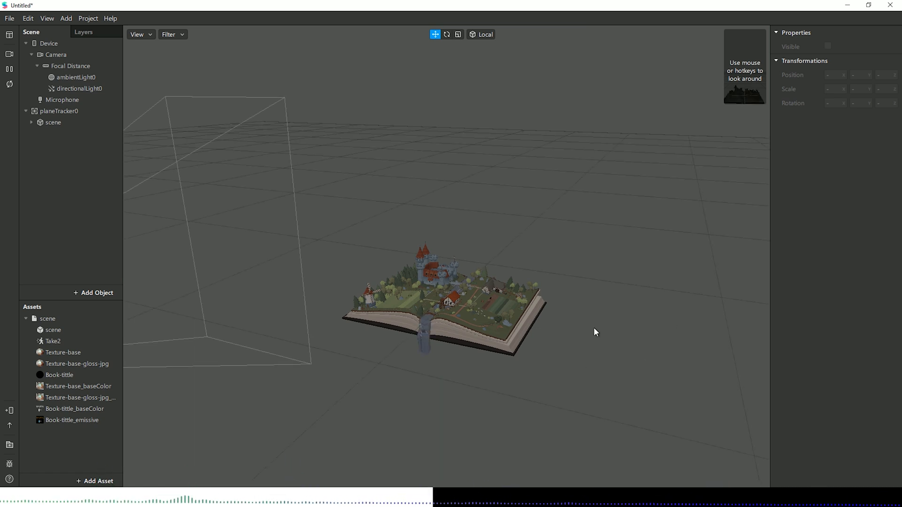
pyautogui.moveTo(373, 321)
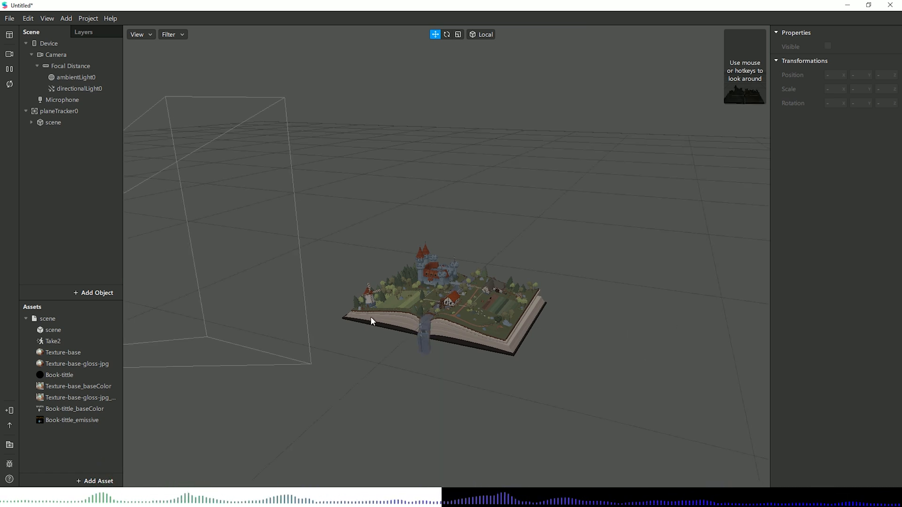
# - Select the plane tracker and show the simulator preview of the book on the tracked plane
pyautogui.click(442, 299)
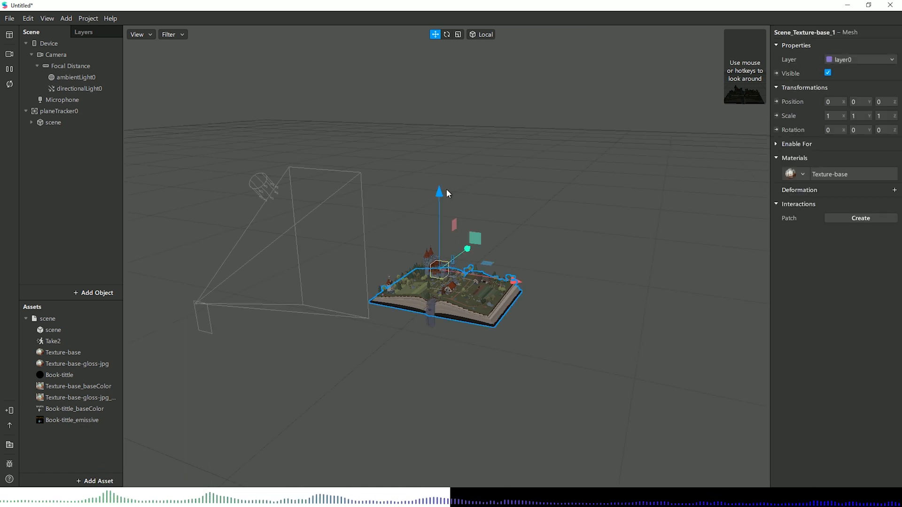
pyautogui.click(608, 279)
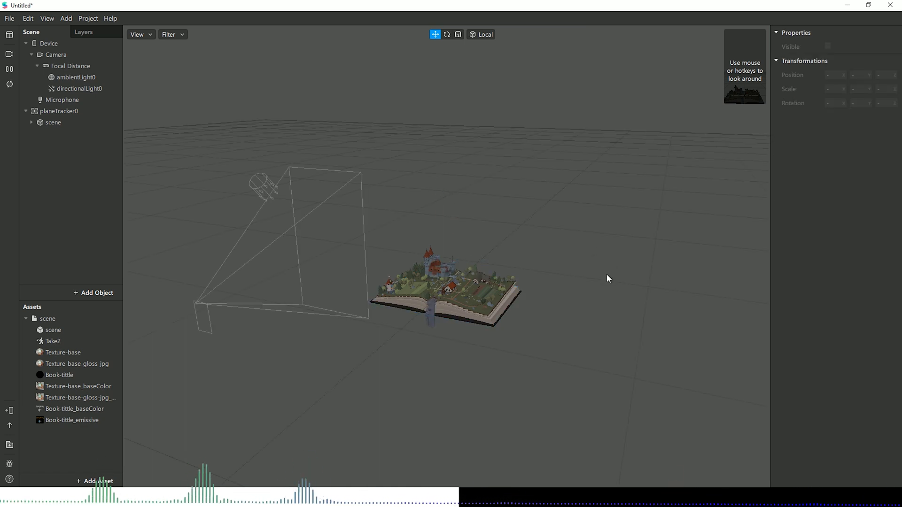
pyautogui.moveTo(558, 312)
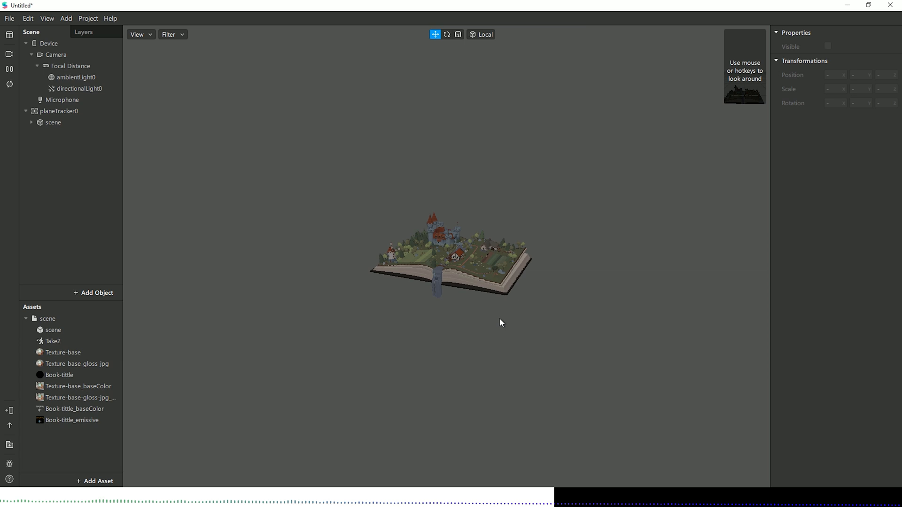
pyautogui.click(60, 111)
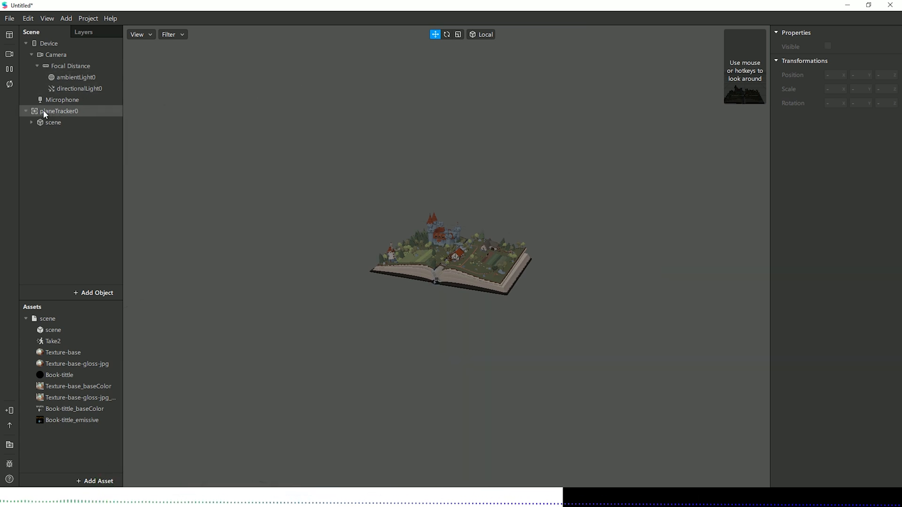
pyautogui.click(60, 111)
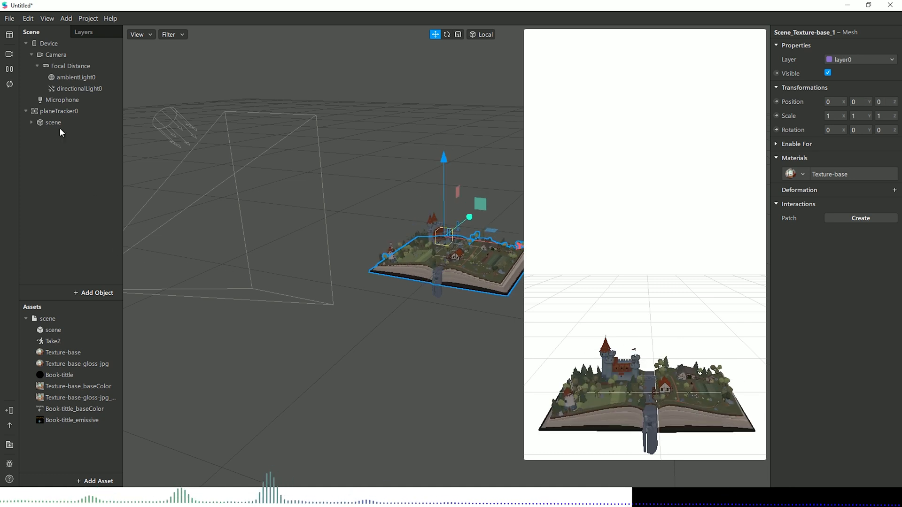
# - Clear the book mesh selection and open the Project menu options
pyautogui.click(53, 122)
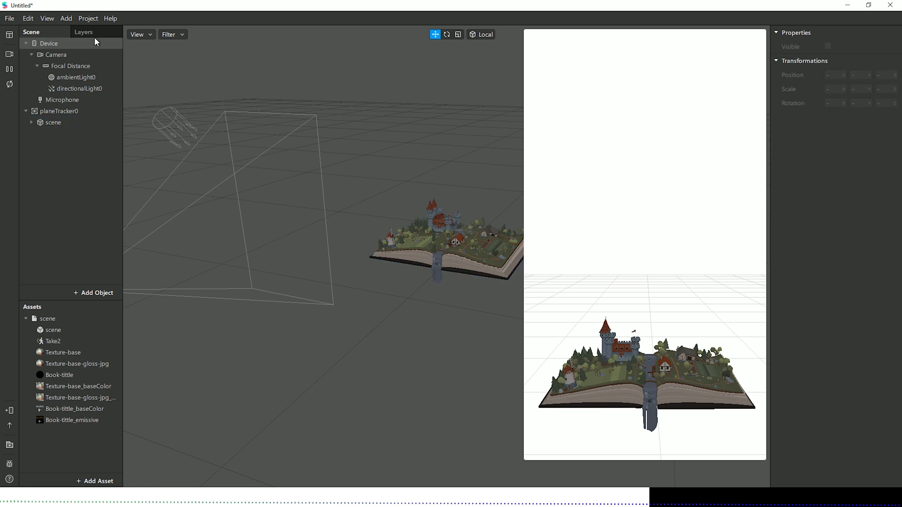
pyautogui.moveTo(66, 18)
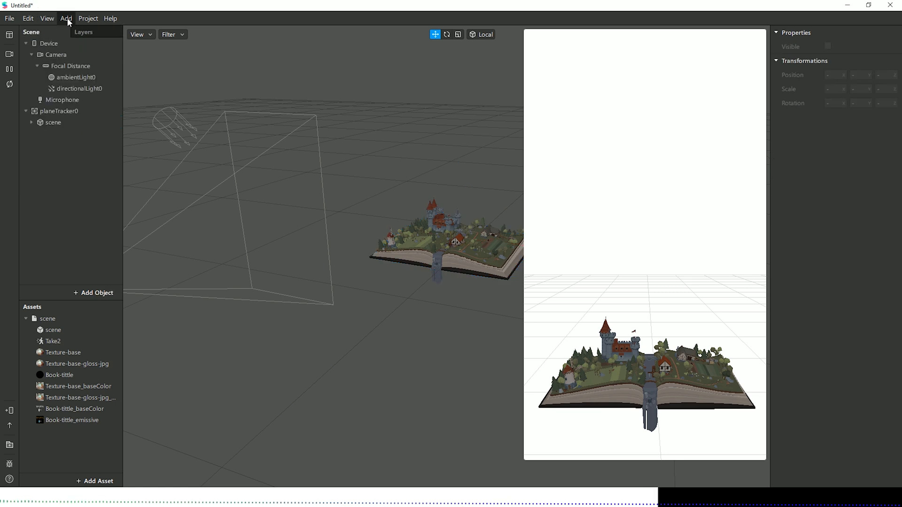
pyautogui.click(88, 17)
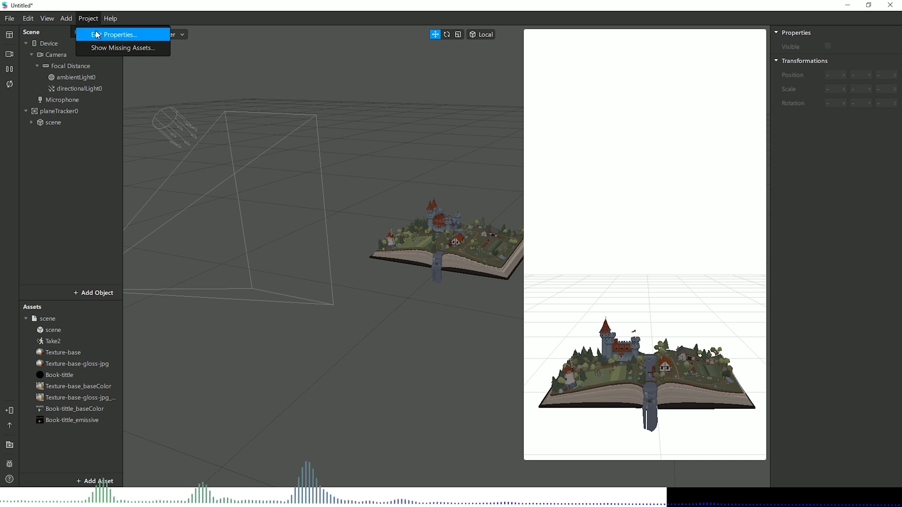
pyautogui.click(119, 34)
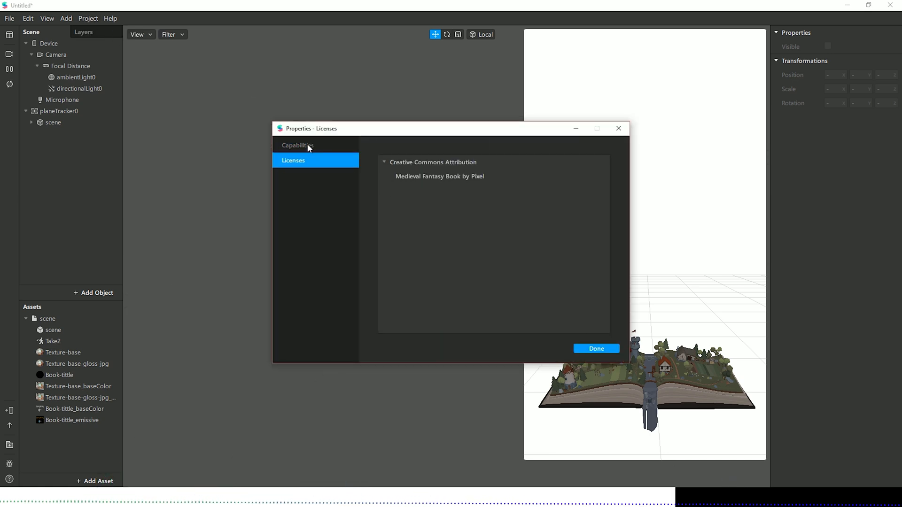
pyautogui.click(298, 145)
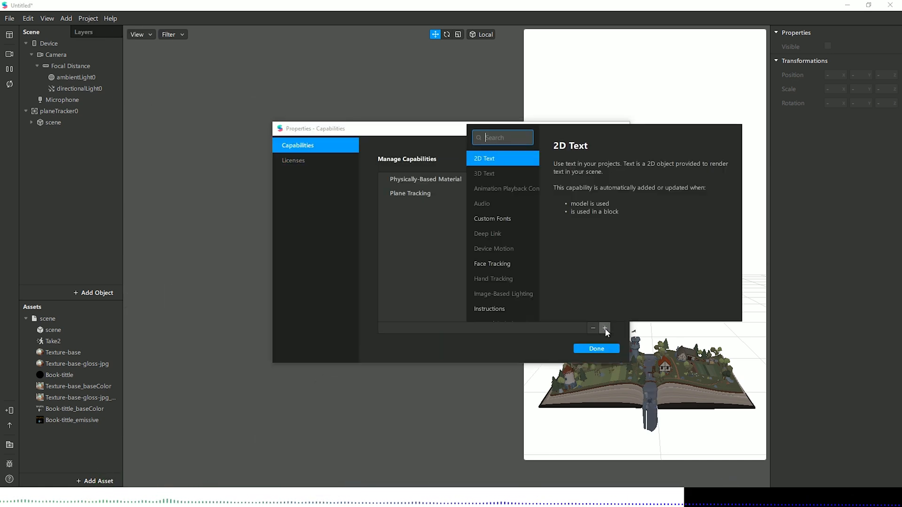
pyautogui.scroll(-3)
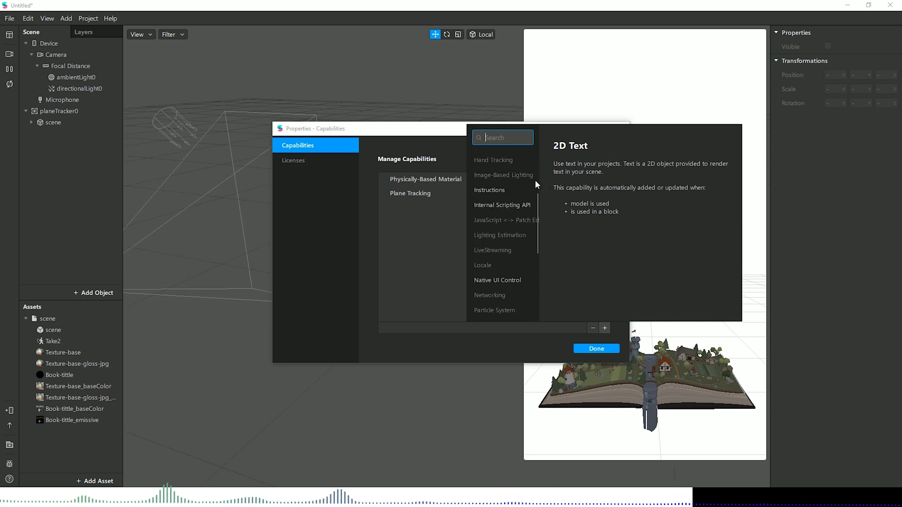
pyautogui.scroll(-3)
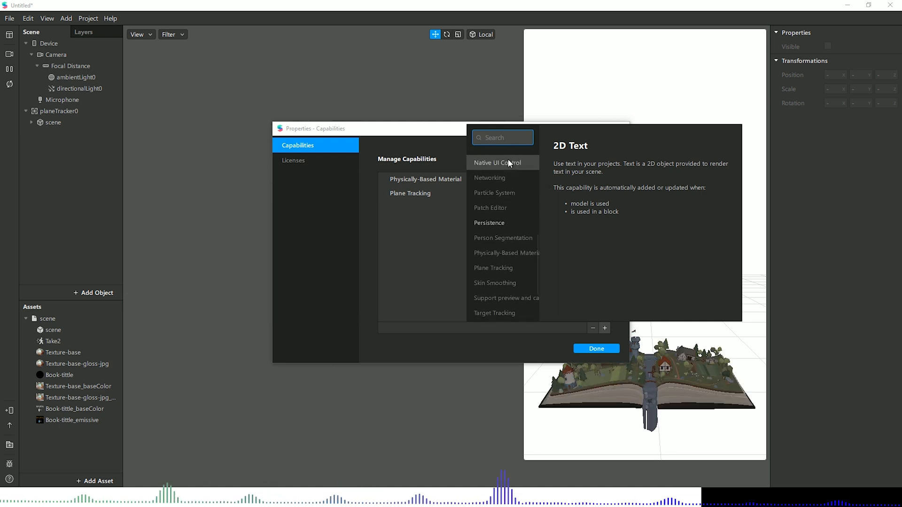
pyautogui.scroll(-3)
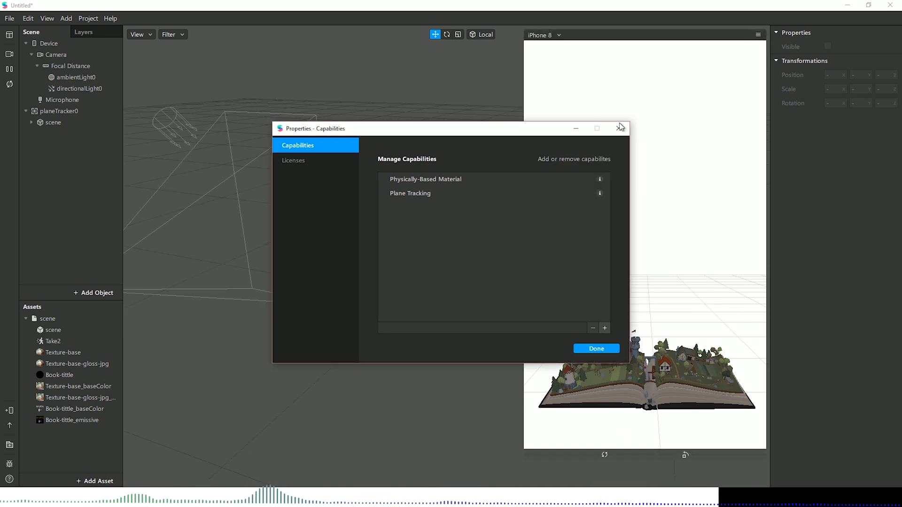
pyautogui.click(620, 127)
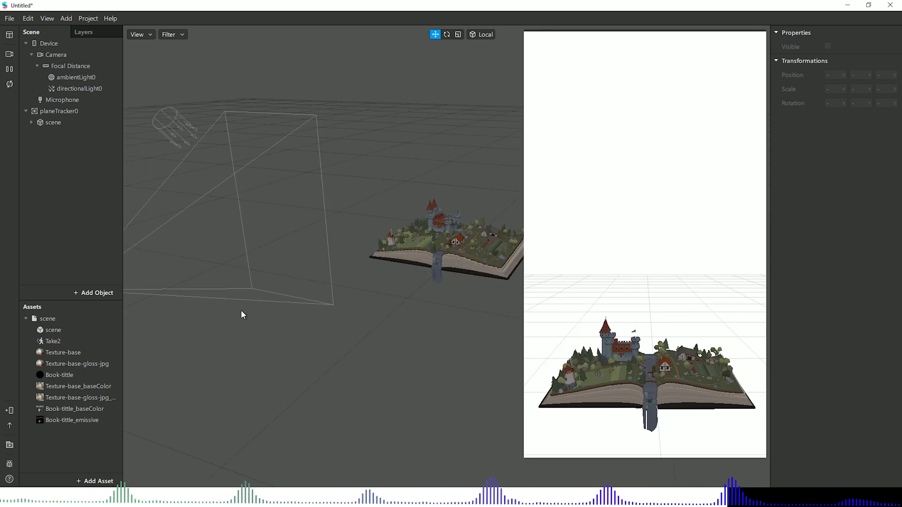
pyautogui.moveTo(9, 445)
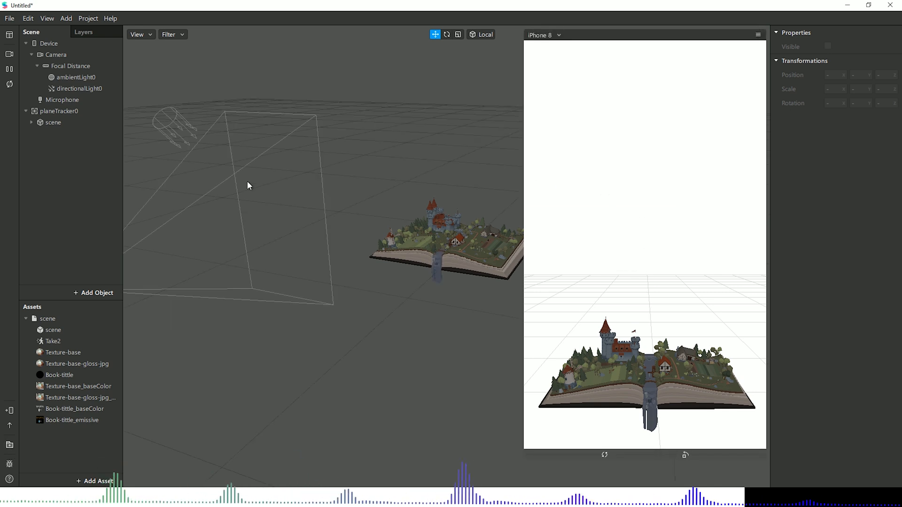
pyautogui.moveTo(8, 444)
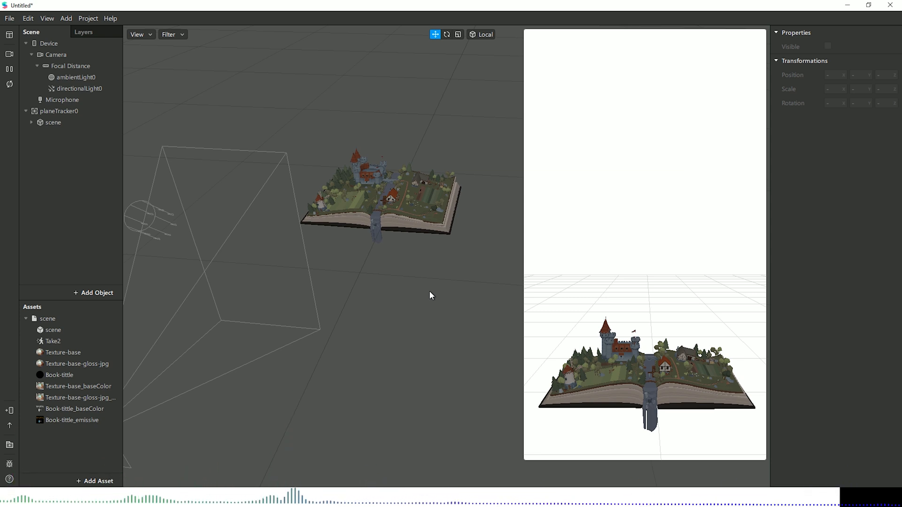
pyautogui.moveTo(502, 282)
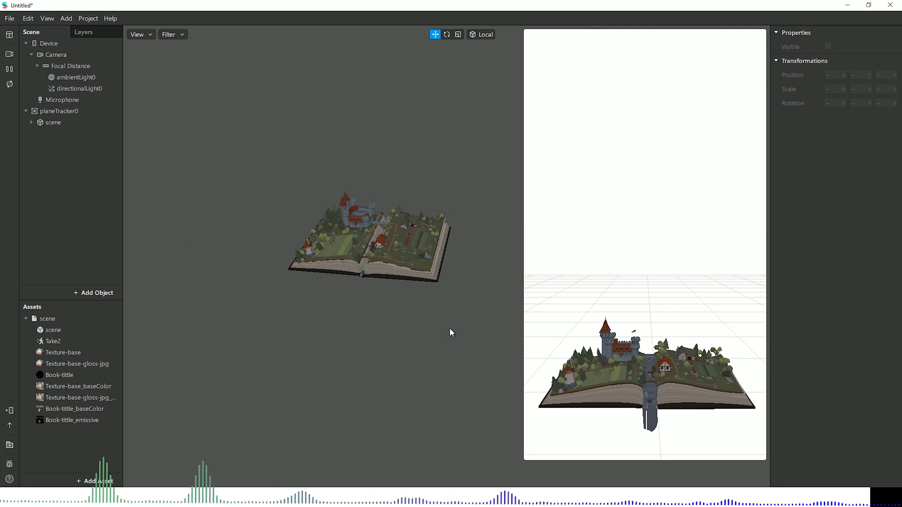
pyautogui.moveTo(443, 291)
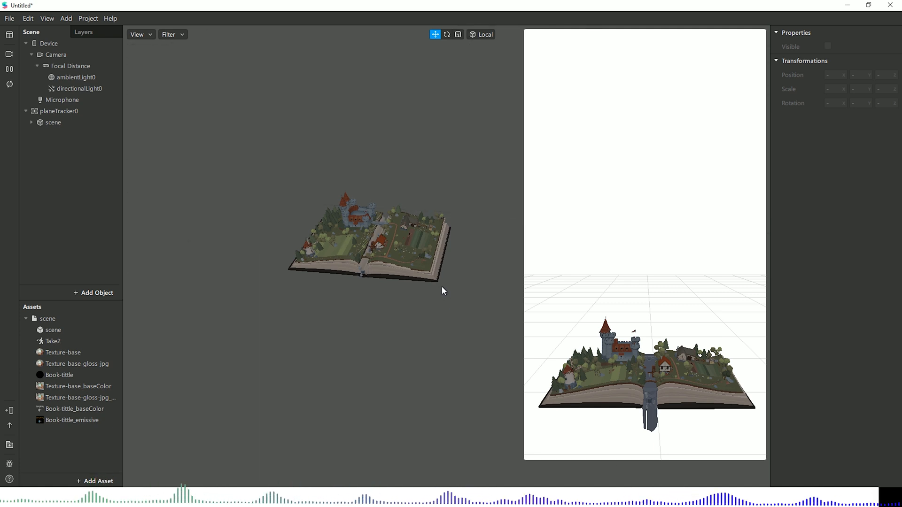
pyautogui.moveTo(435, 288)
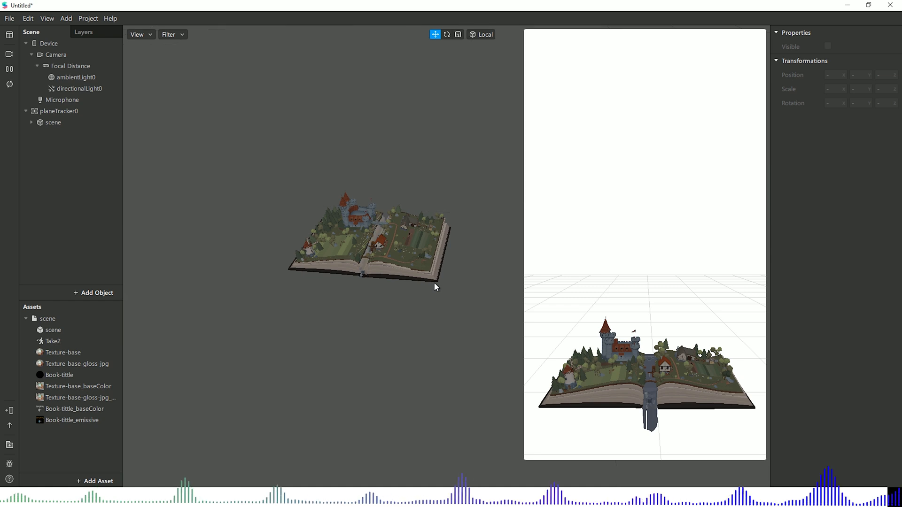